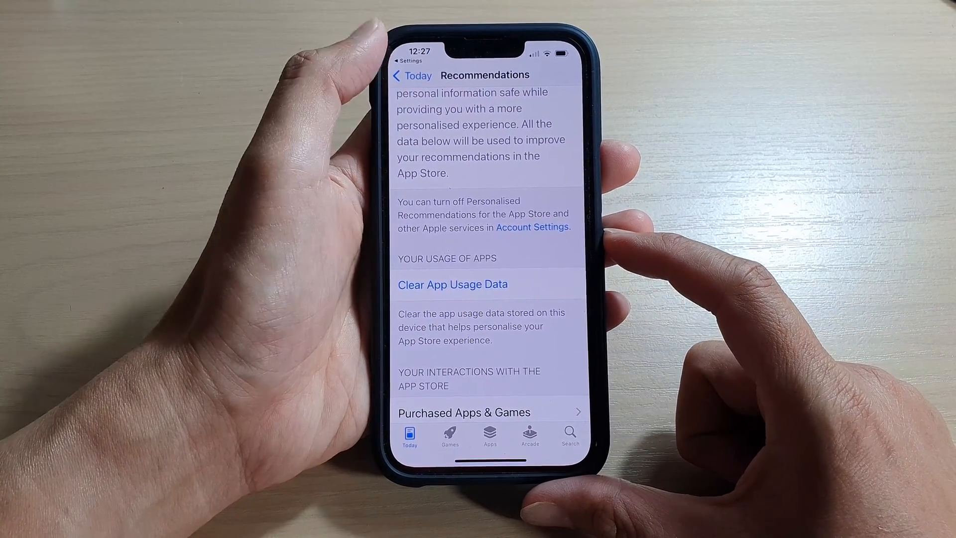
Exit the App Store Recommendations page to the iPhone home screen.
click(412, 74)
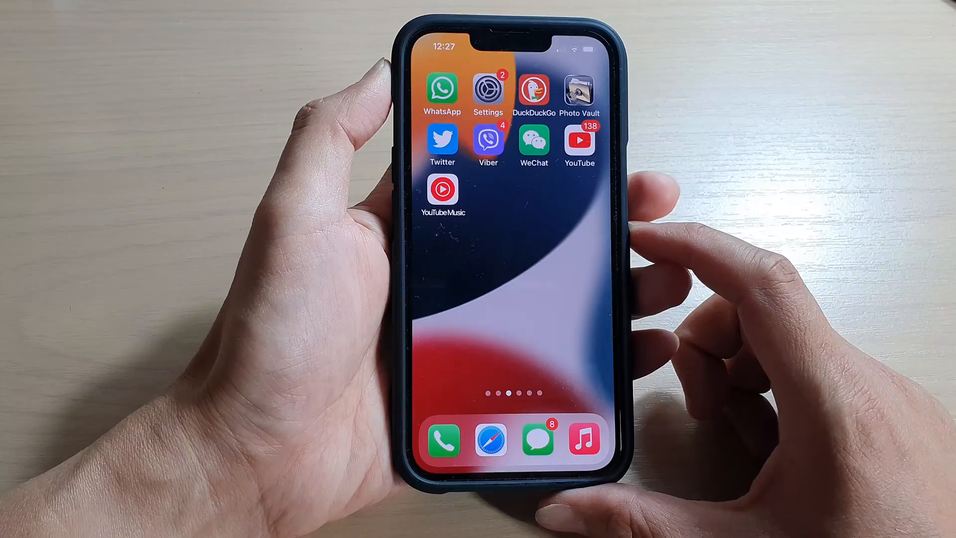
Launch Settings, scroll to App Store privacy, and reopen Personalized Recommendations.
click(488, 90)
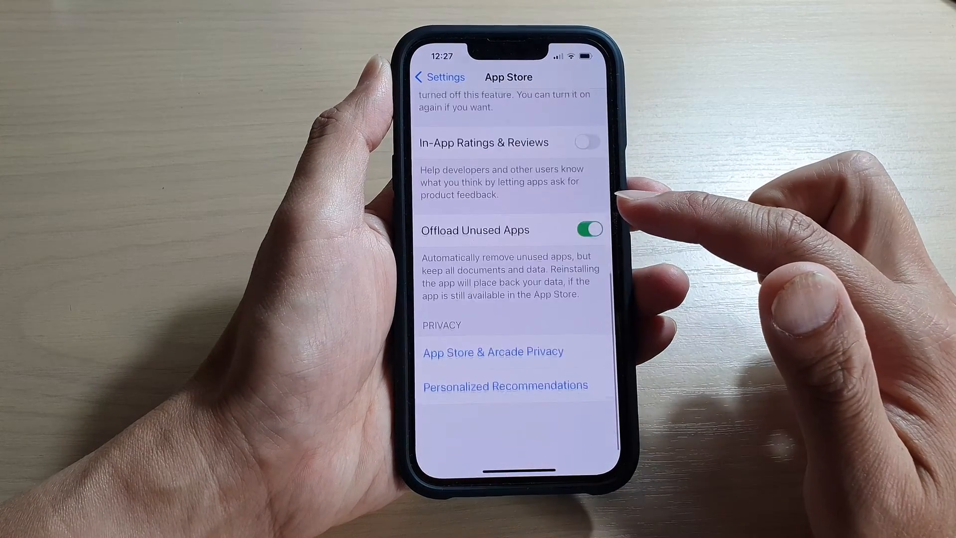
scroll(down, 3)
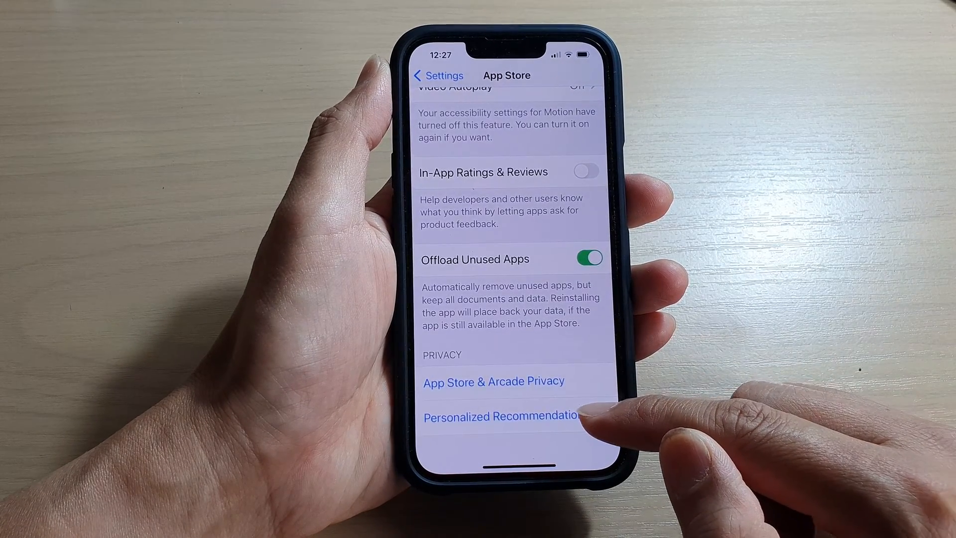
click(499, 417)
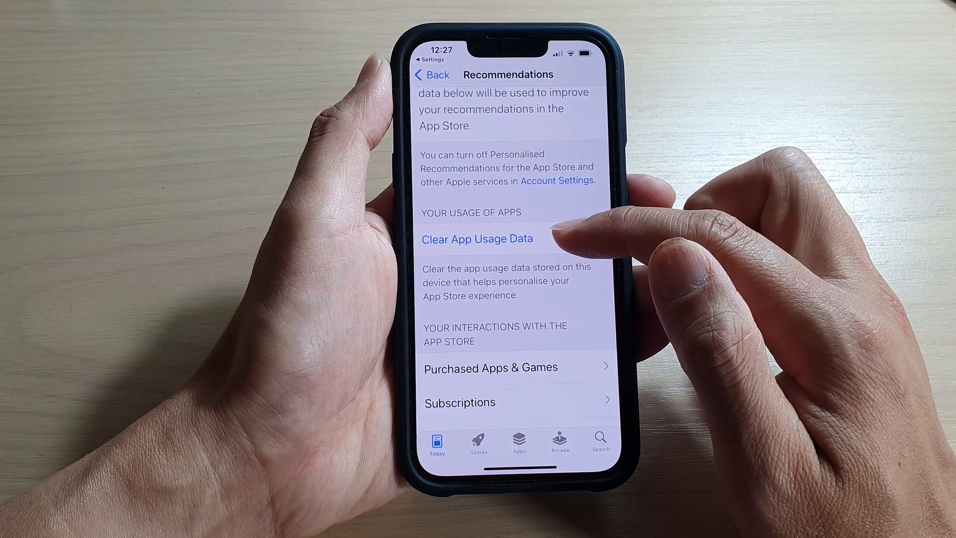
Choose Clear App Usage Data to bring up the confirmation sheet.
click(477, 239)
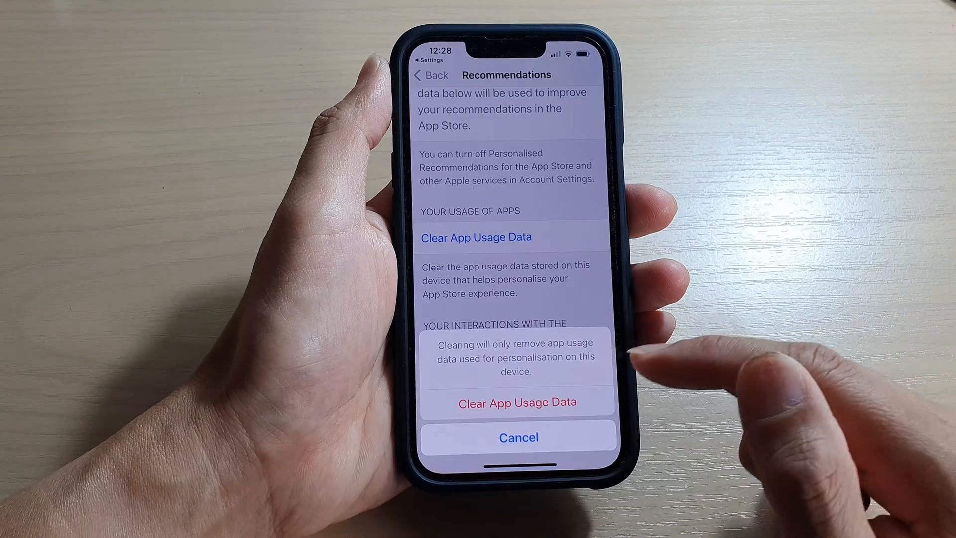
Confirm clearing the app usage data and head back toward the main Settings list.
click(518, 438)
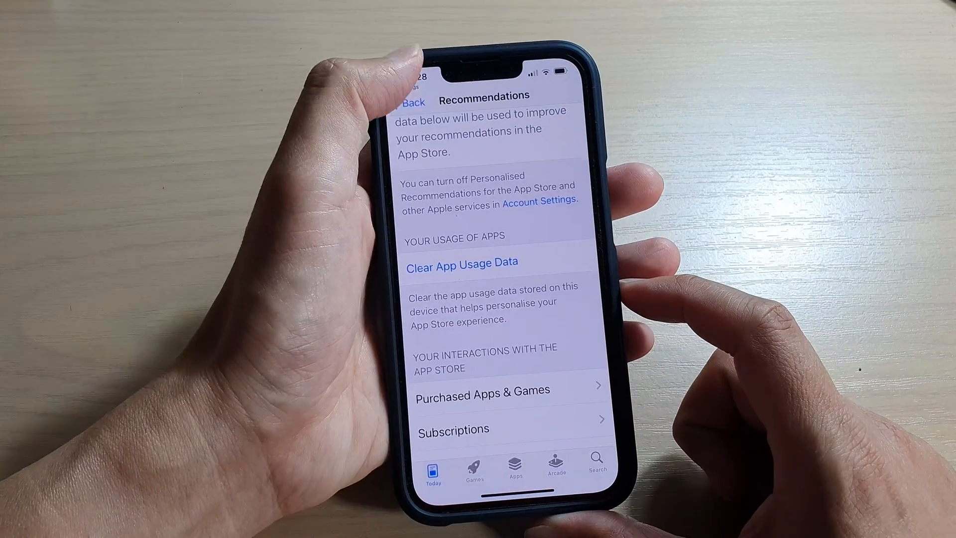
click(413, 101)
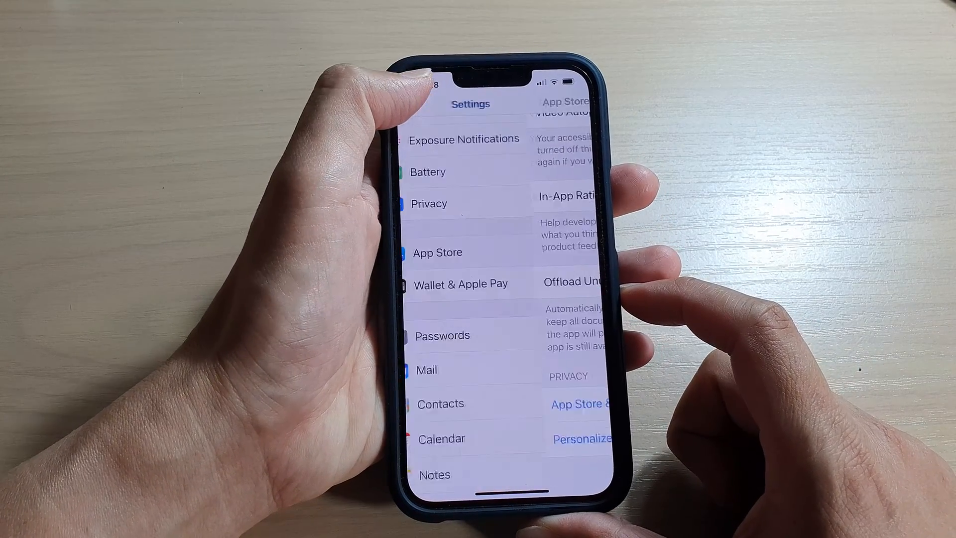